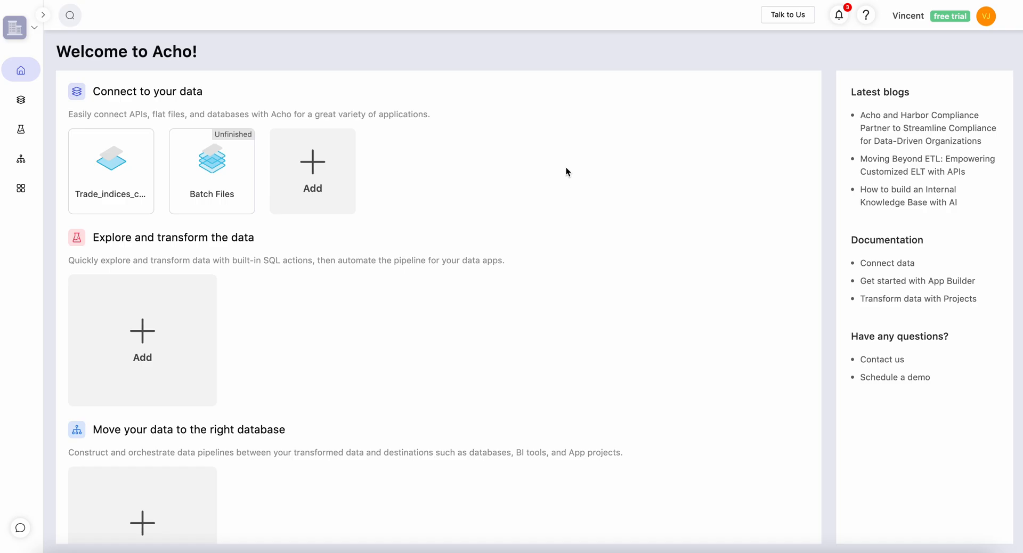
- Start adding a new data resource from the Welcome page's Connect to your data card
click(312, 170)
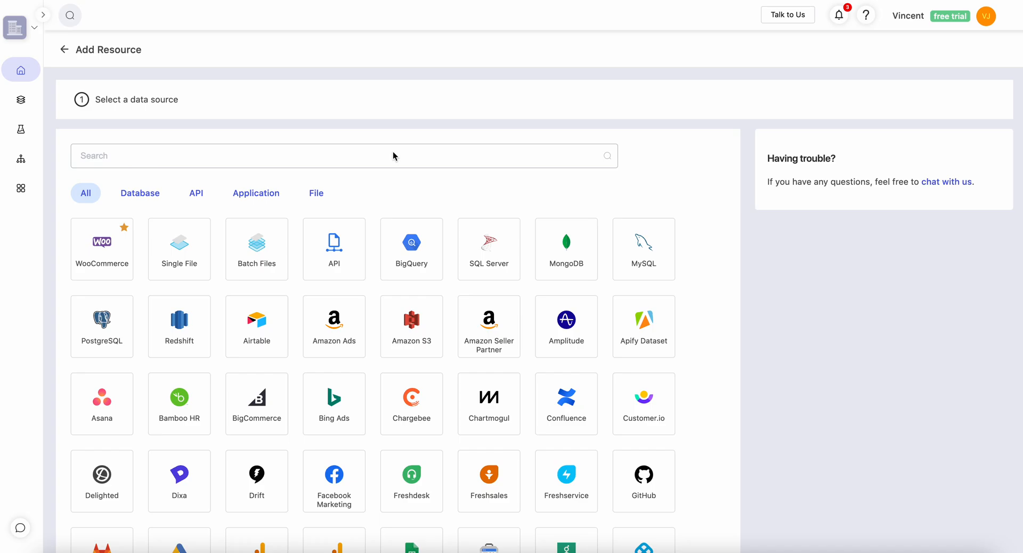
mouse_move(397, 131)
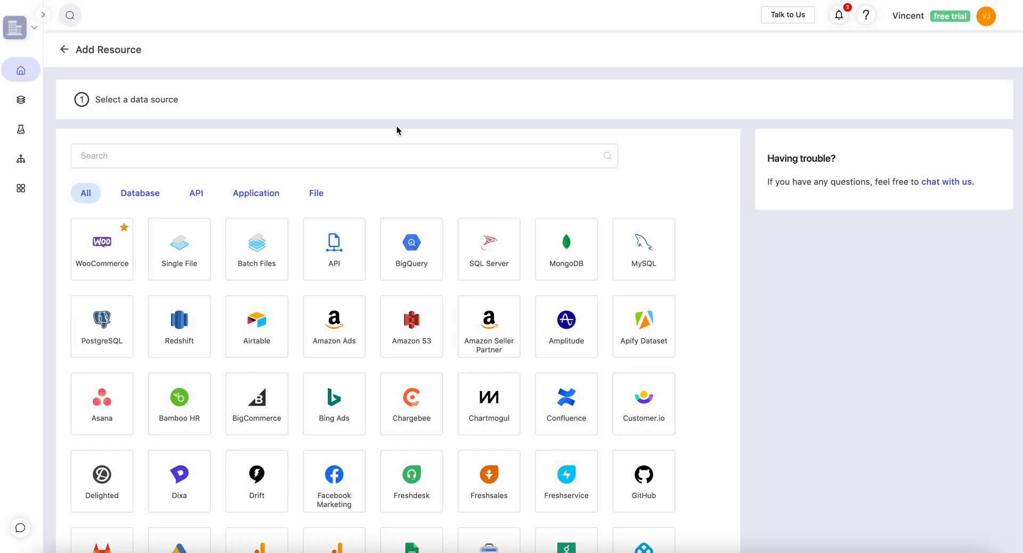
- Pick Single File as the source and select 'Trade indices.csv' from the computer
click(179, 249)
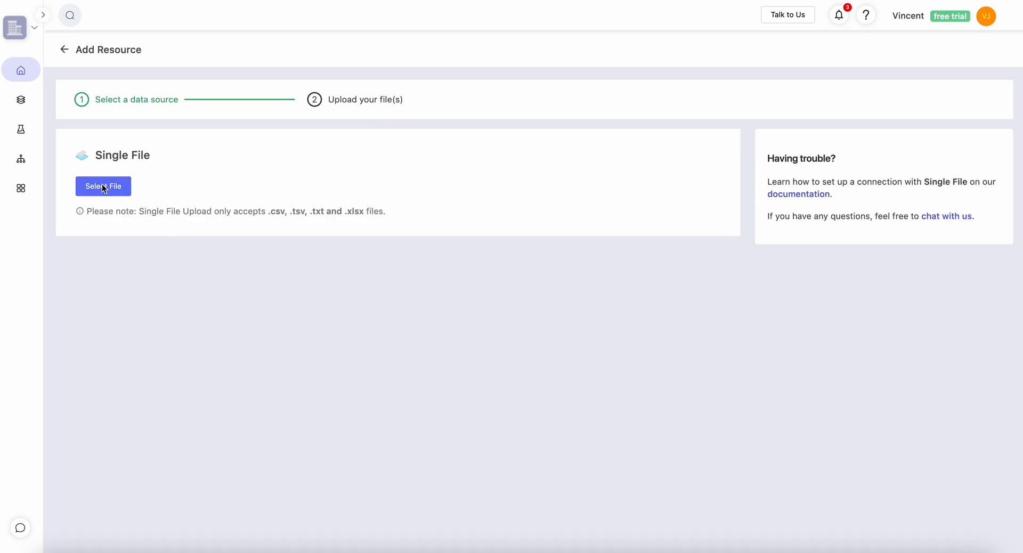
click(103, 186)
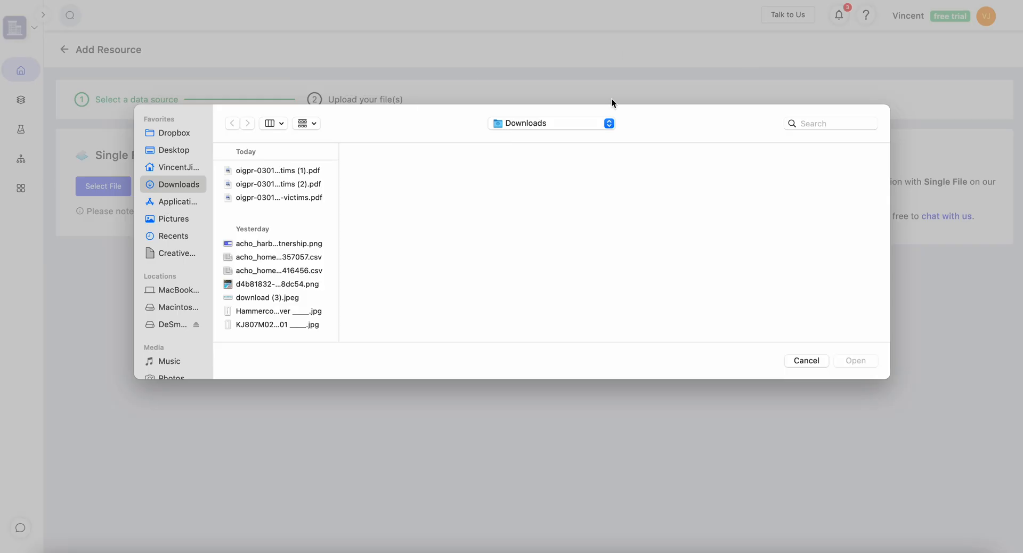
text(Trade indices.csv)
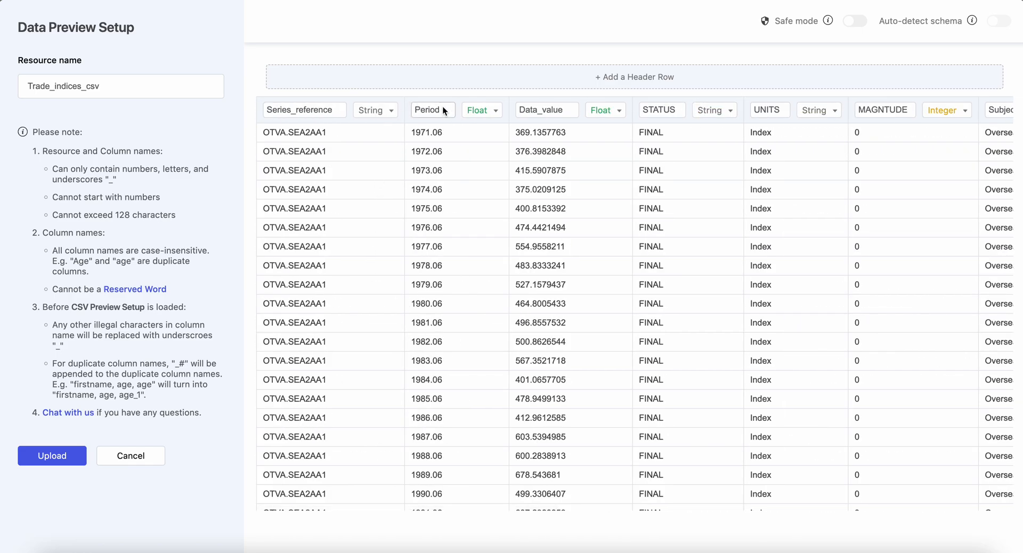
- Review the previewed columns and upload the data, continuing despite the header warning
scroll(right, 3)
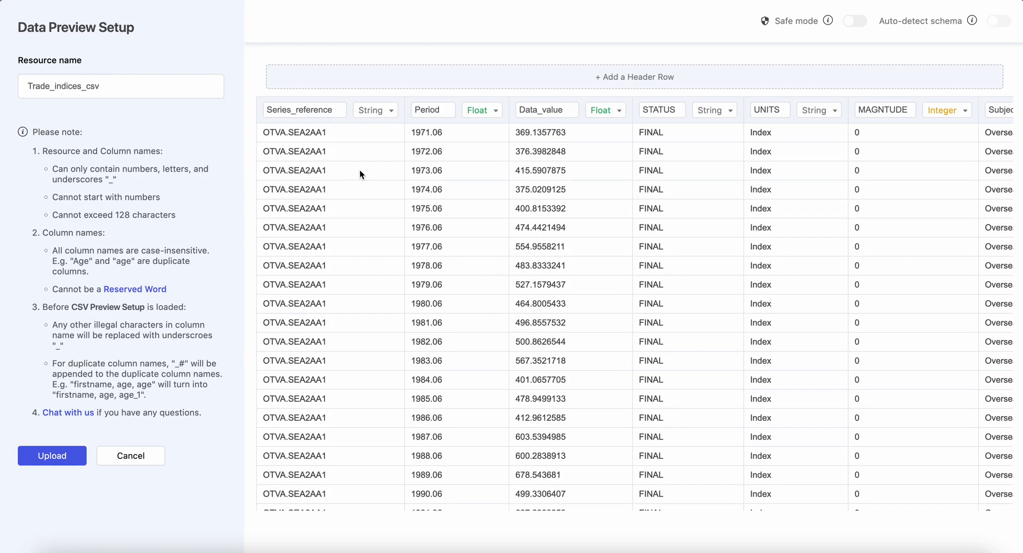
scroll(right, 3)
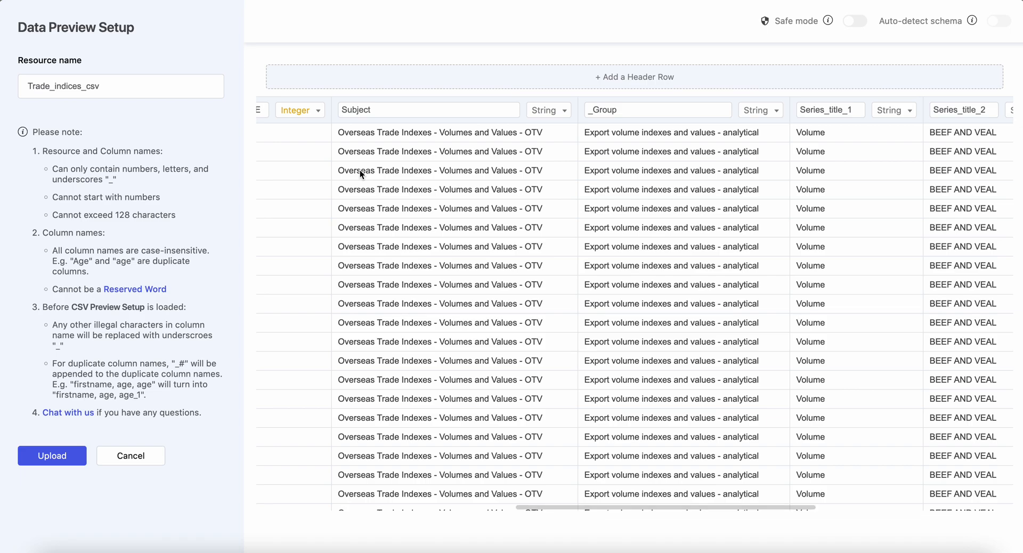
click(51, 455)
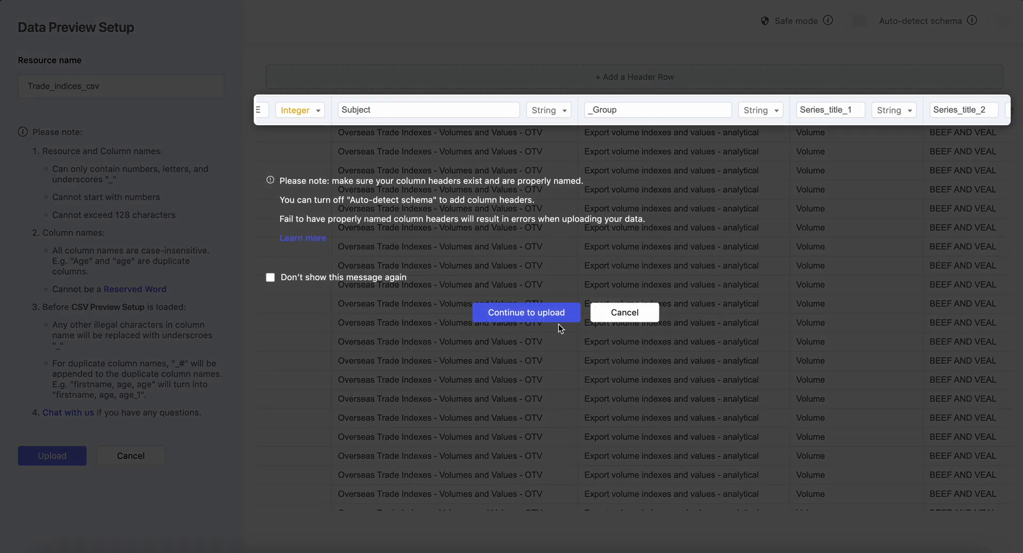
click(525, 312)
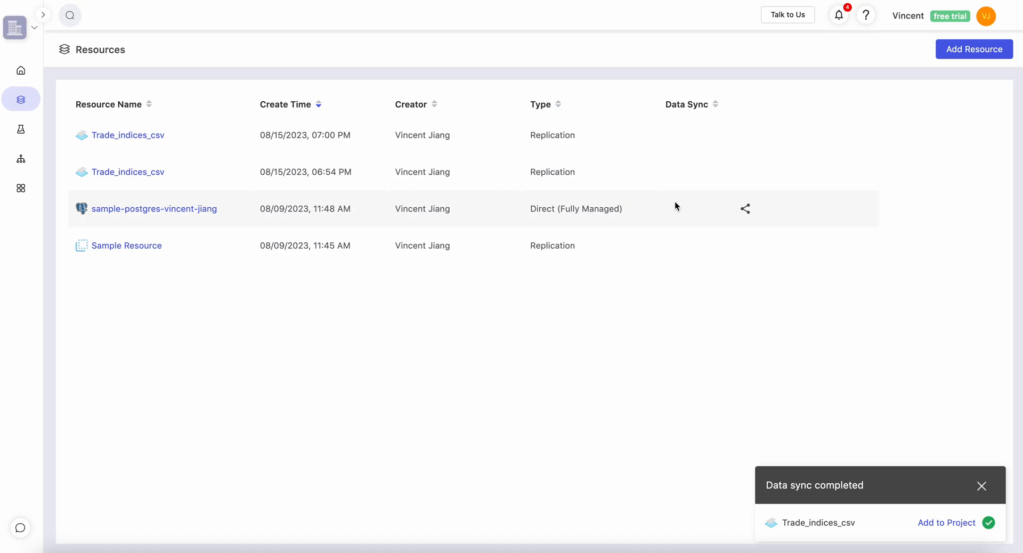
- Dismiss the sync toast, go to Data App and create a new untitled data app
click(982, 485)
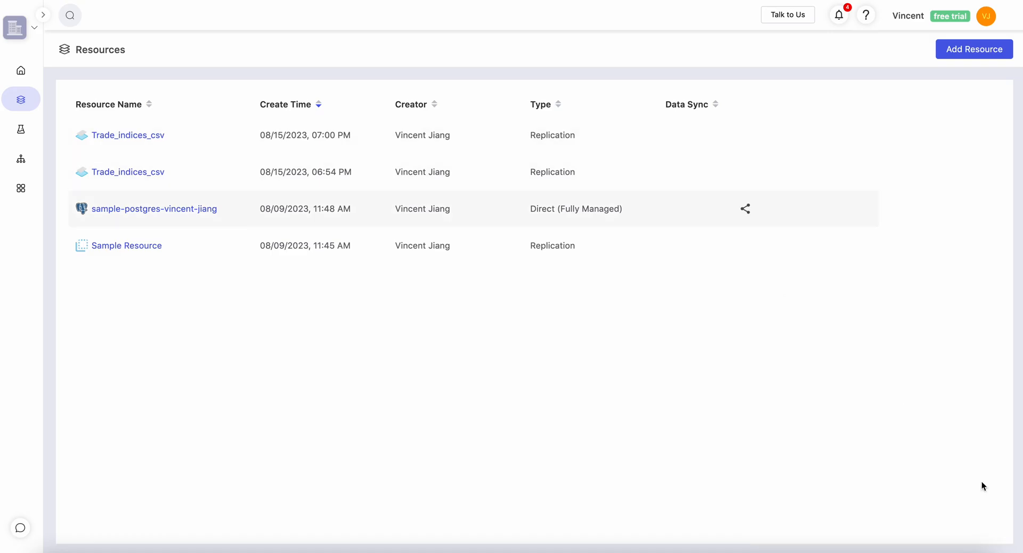
click(20, 188)
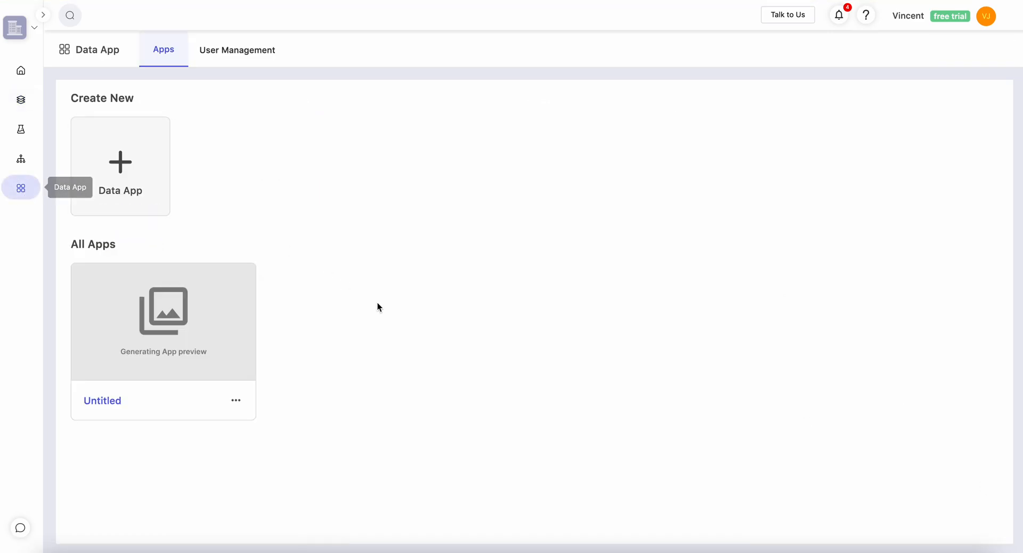
mouse_move(203, 139)
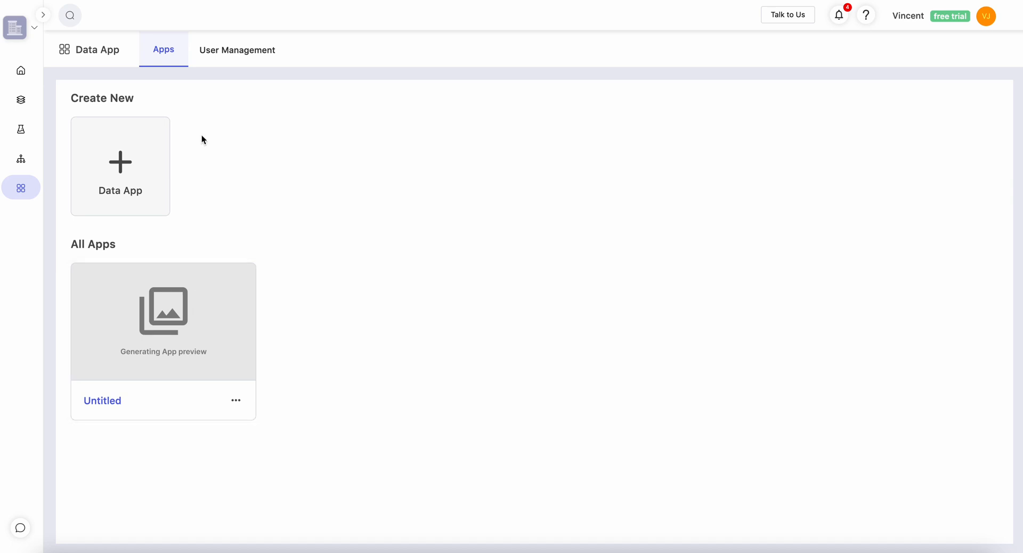
click(162, 321)
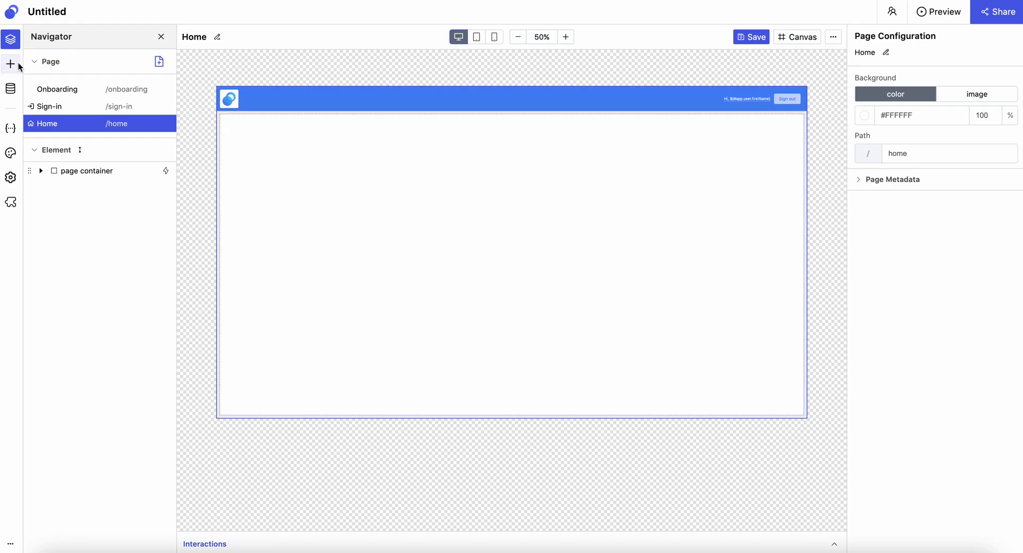
- Add a Table element to Home and set its data source to Trade_indices_csv
click(11, 64)
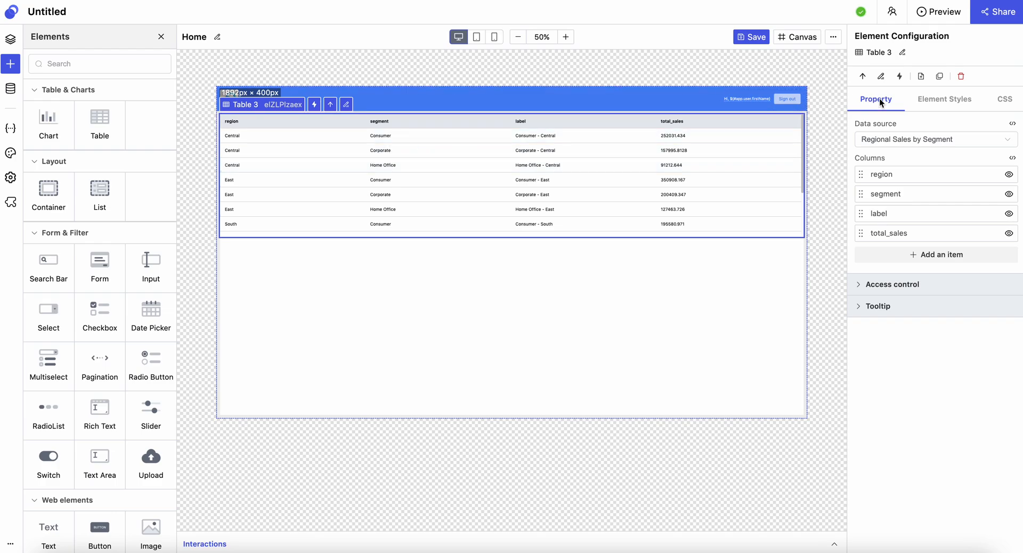
click(935, 139)
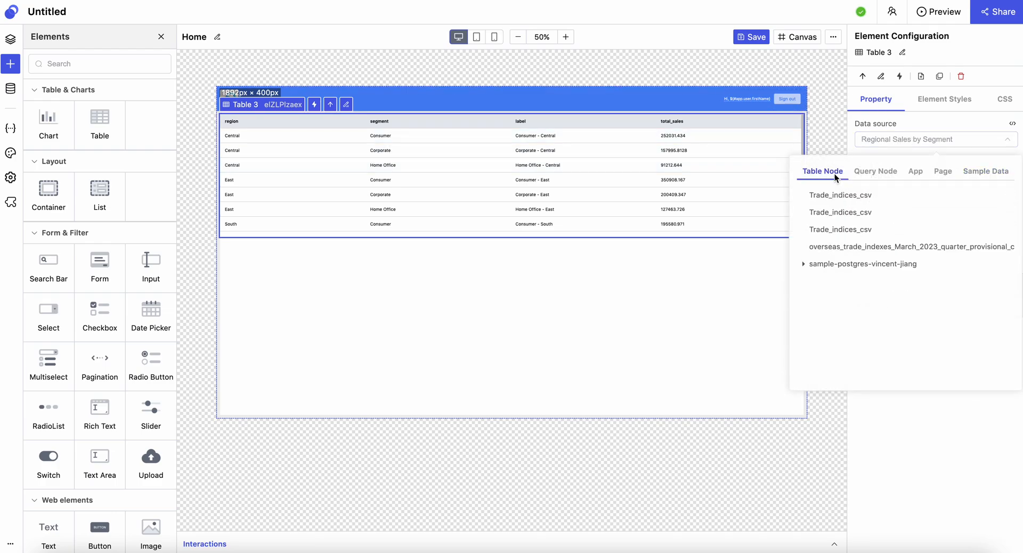
click(841, 194)
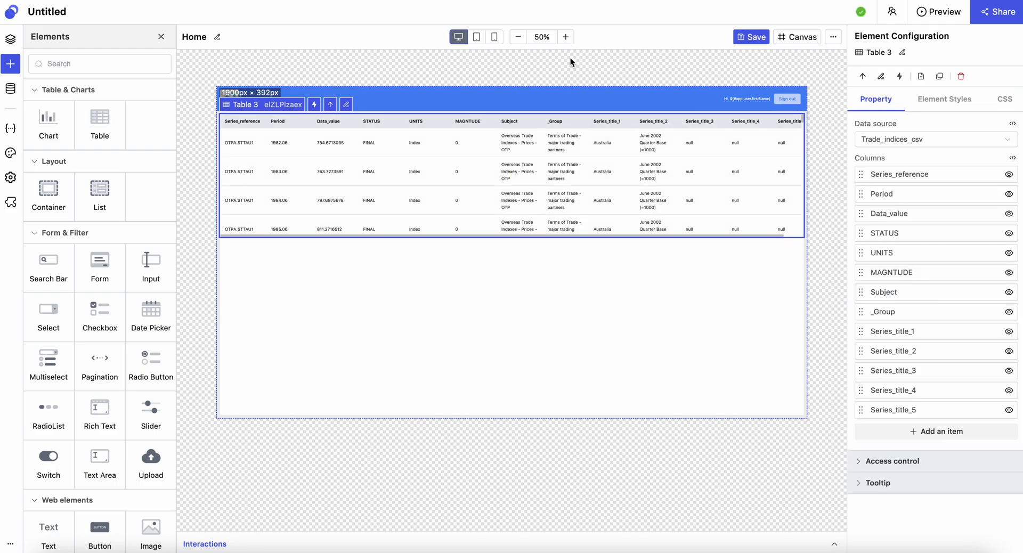
mouse_move(563, 141)
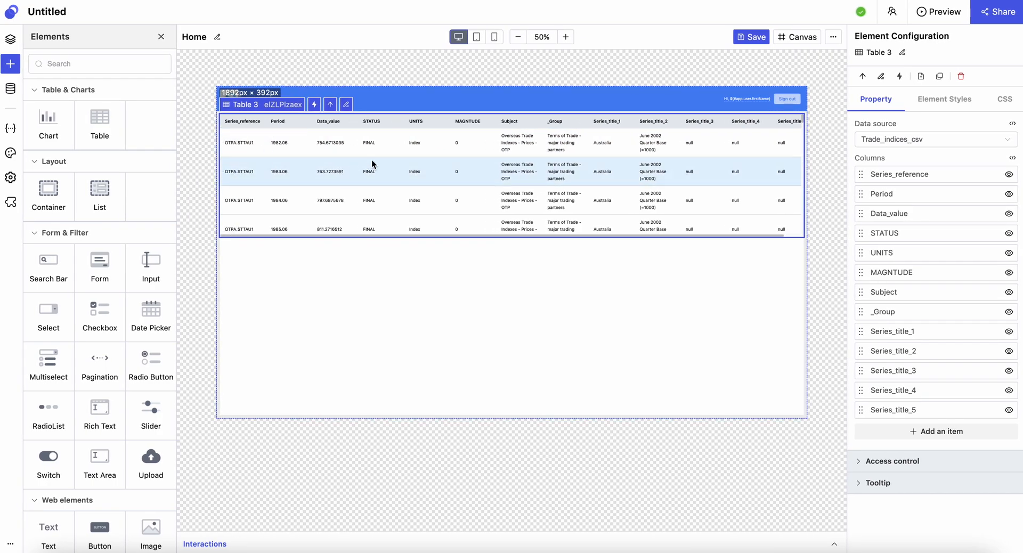
scroll(right, 3)
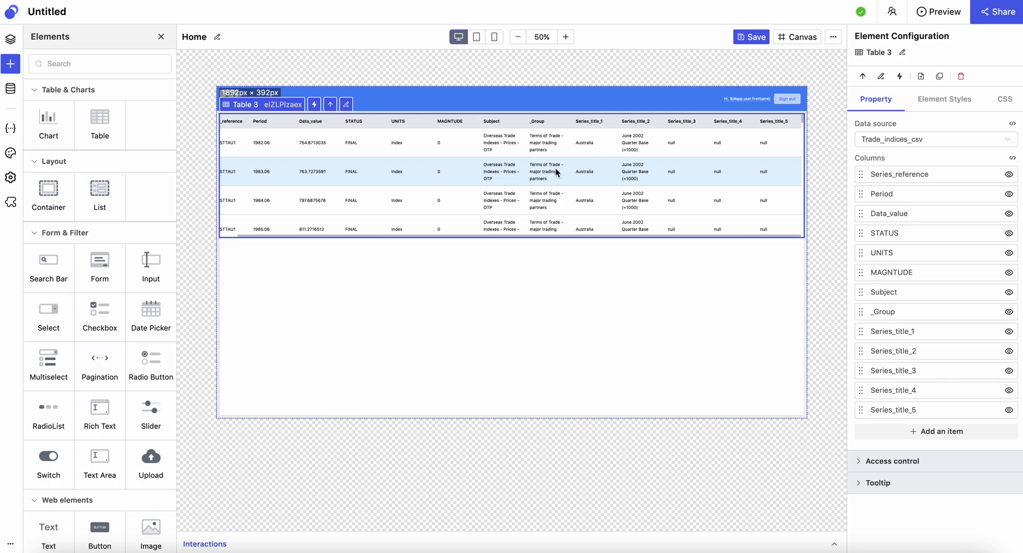
scroll(down, 3)
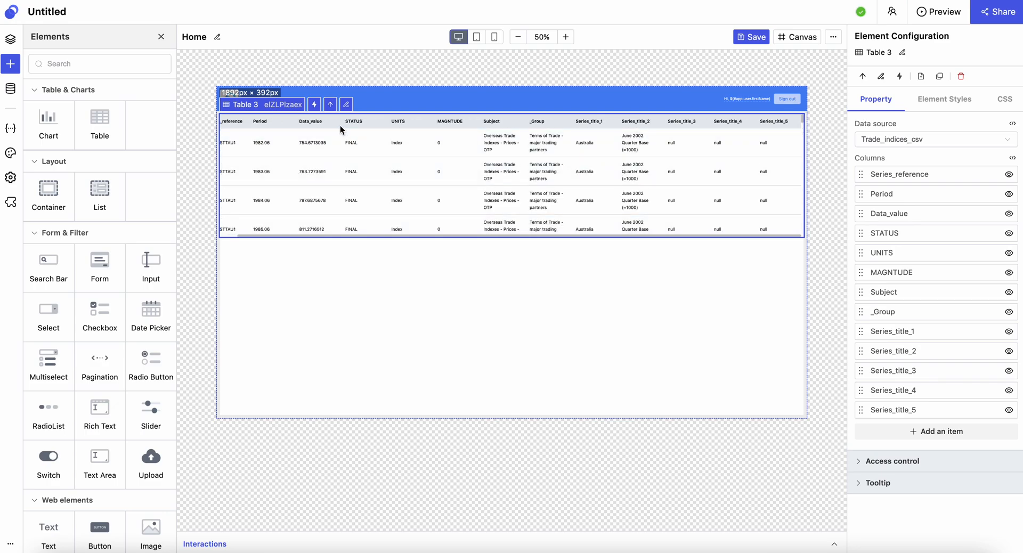
mouse_move(48, 260)
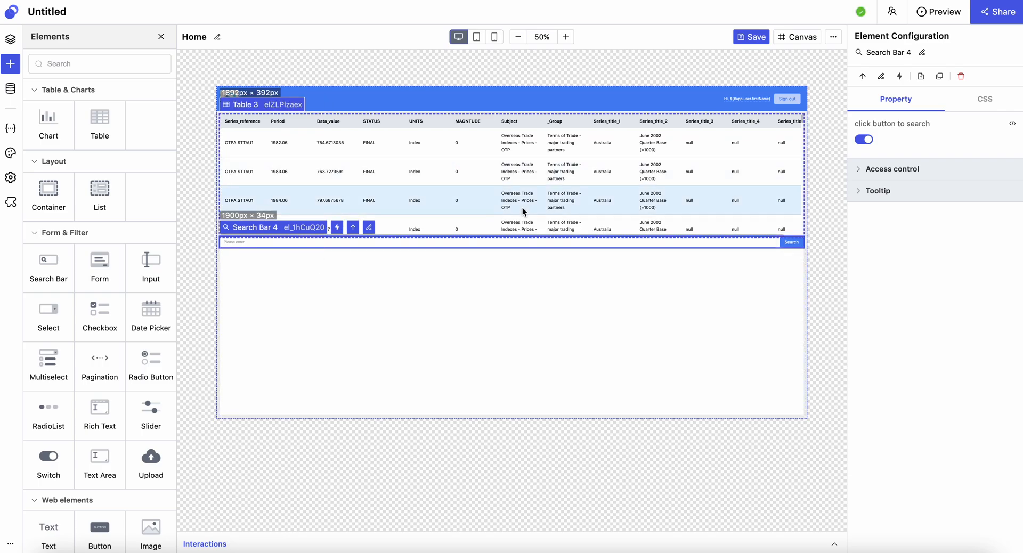
mouse_move(509, 172)
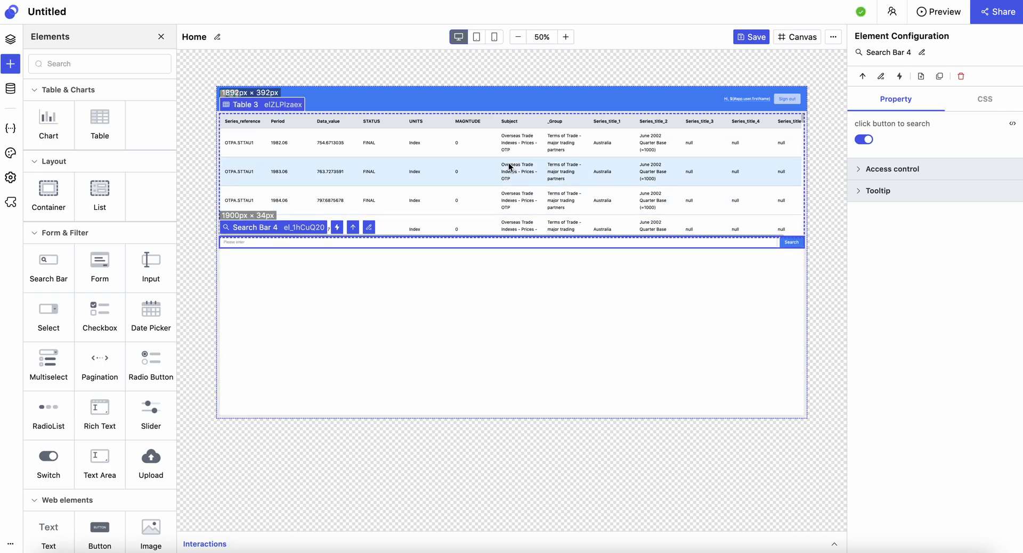
mouse_move(546, 207)
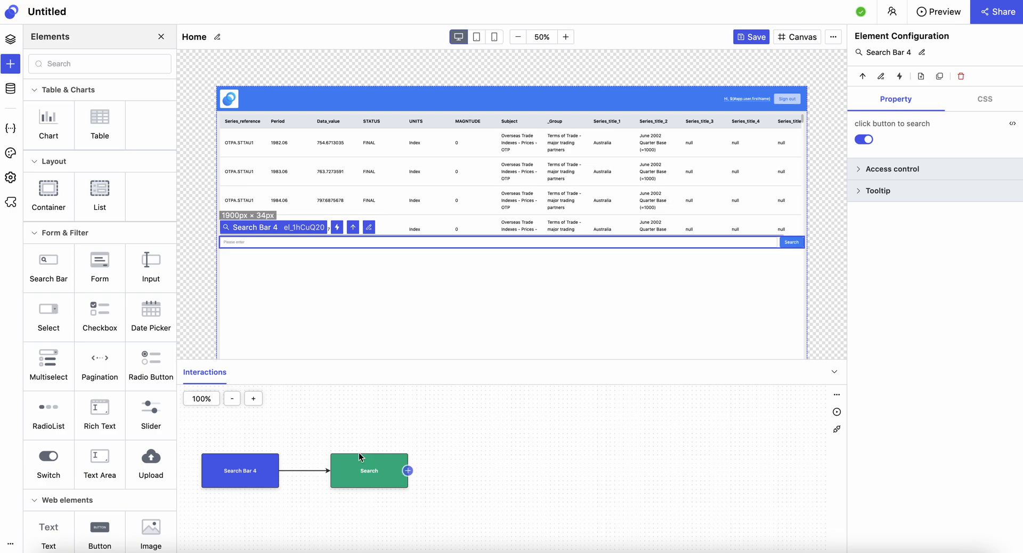
- Set the action node to a Table Node on Trade_indices_csv using the Get Table Data method
click(408, 470)
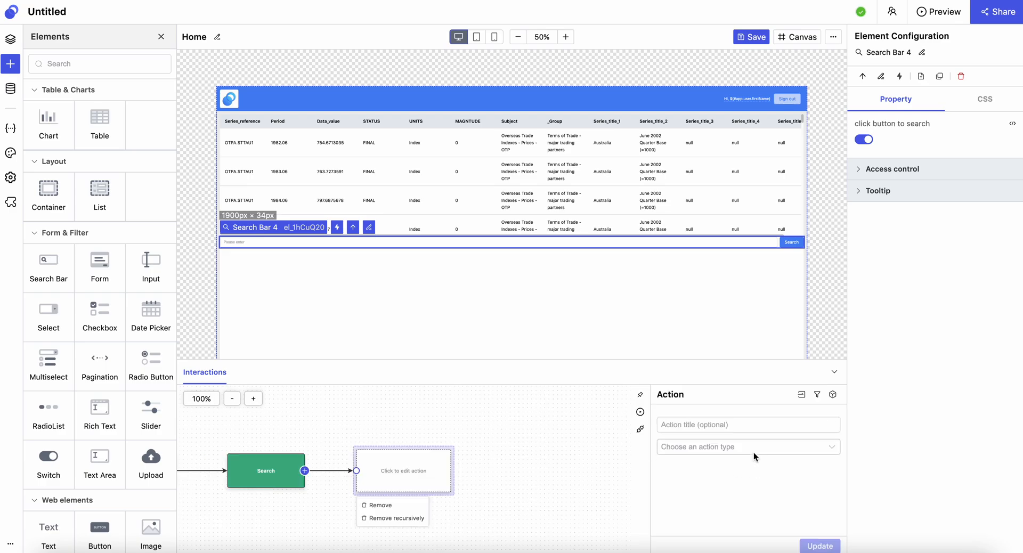
click(748, 446)
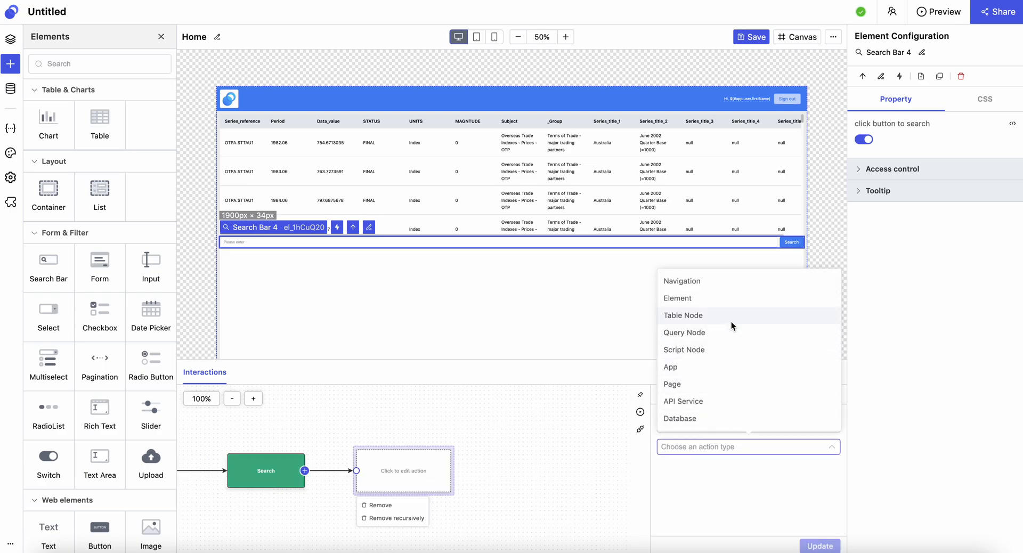
click(684, 316)
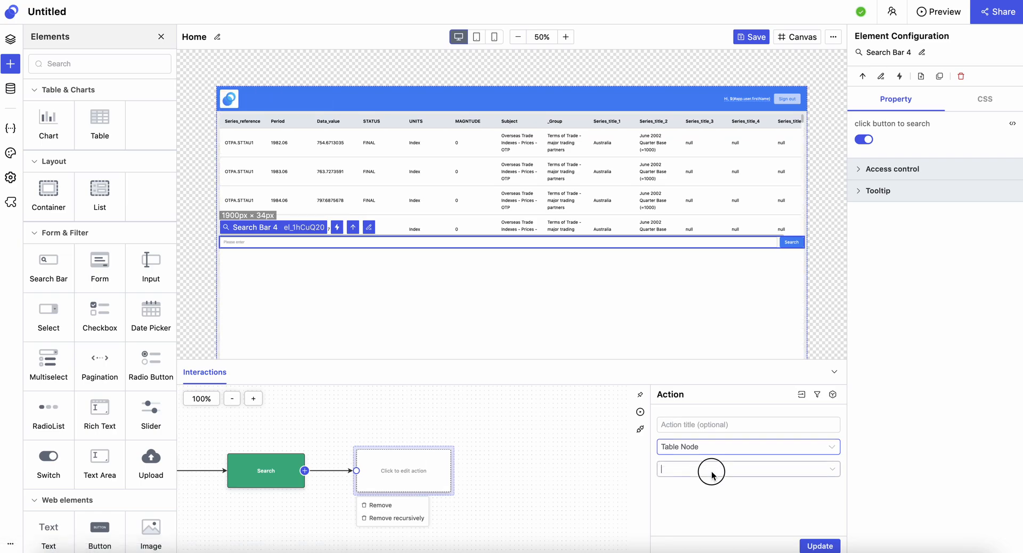
click(747, 468)
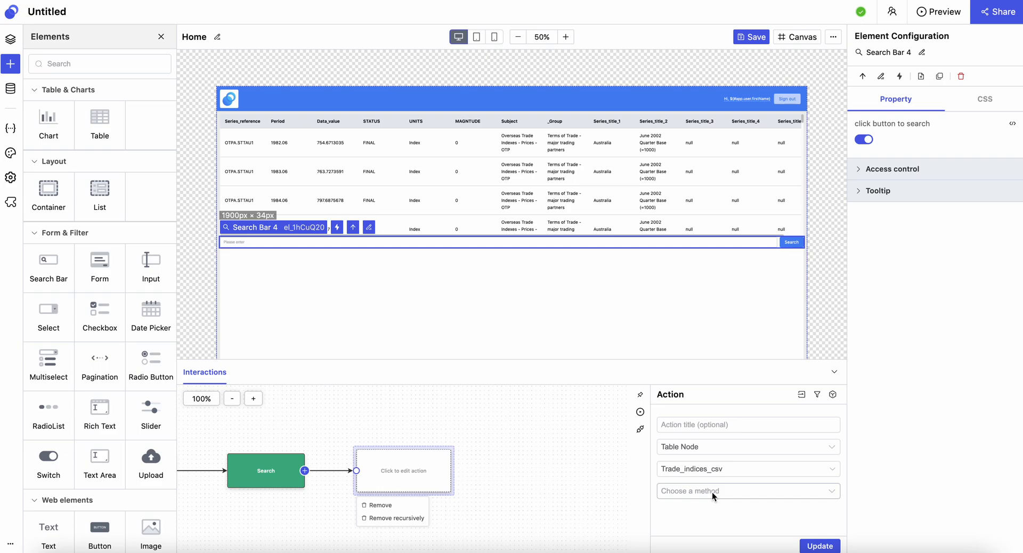
click(747, 491)
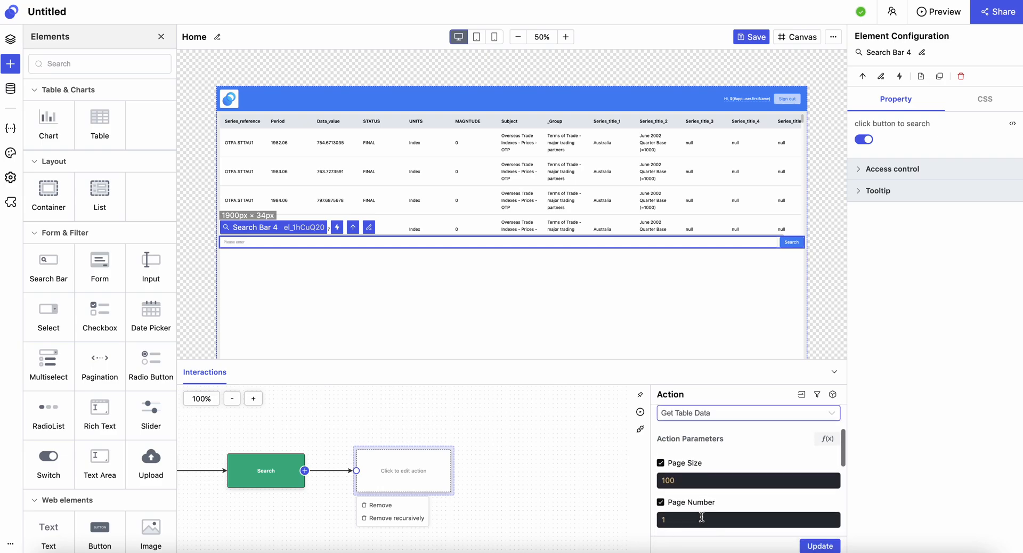
- Choose the column to search and set Search Value to $event.value, then update
scroll(down, 3)
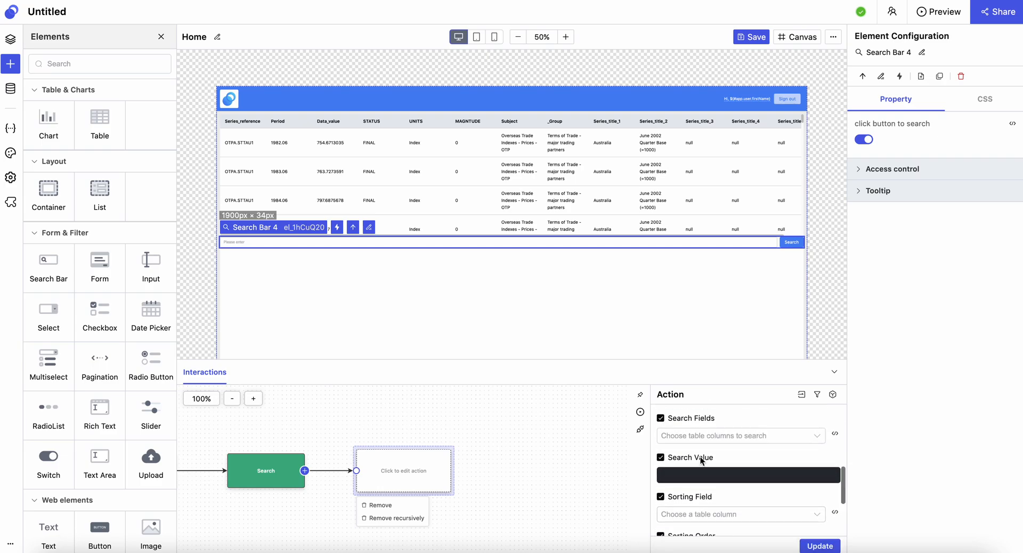
click(737, 436)
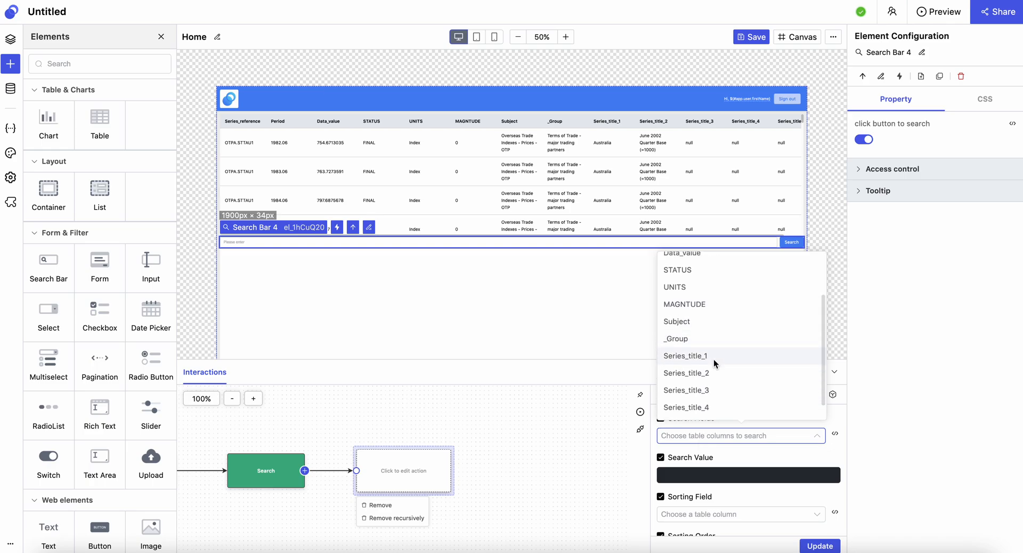
click(685, 356)
text(${event.value})
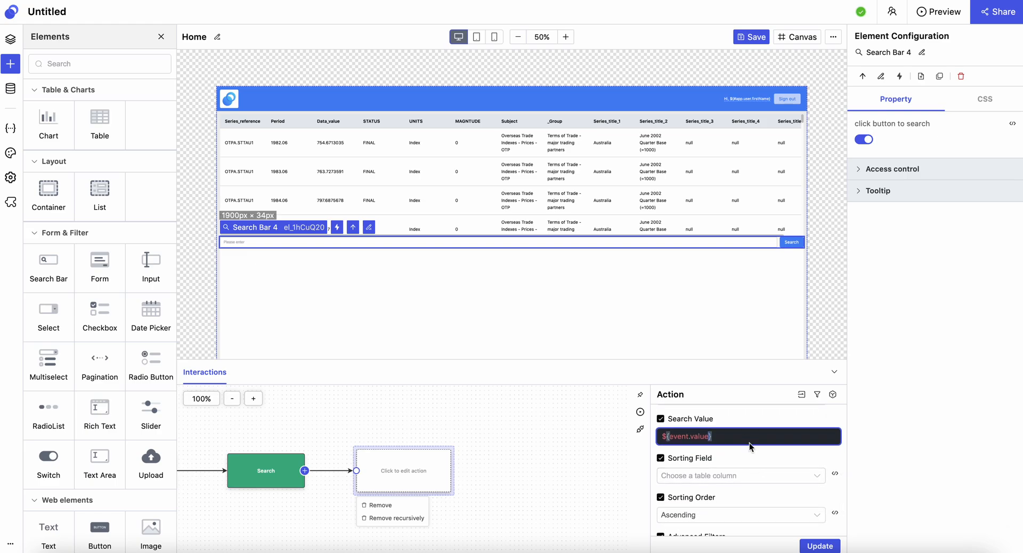
click(583, 272)
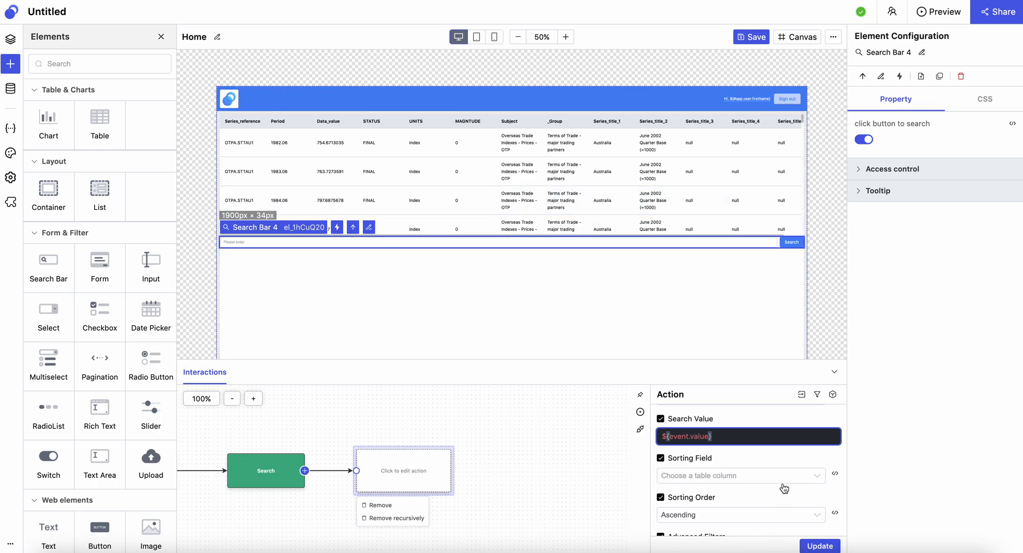
scroll(down, 3)
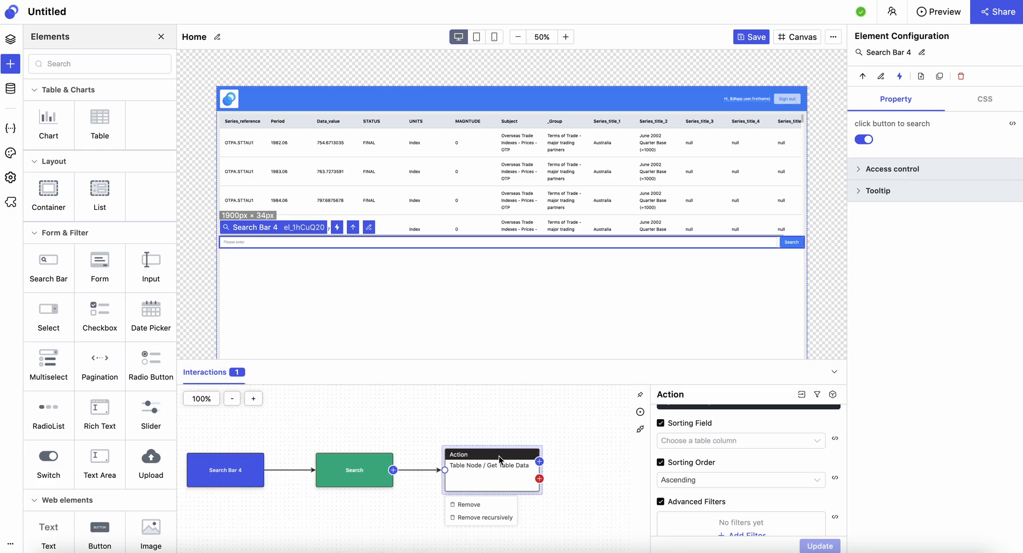
mouse_move(472, 459)
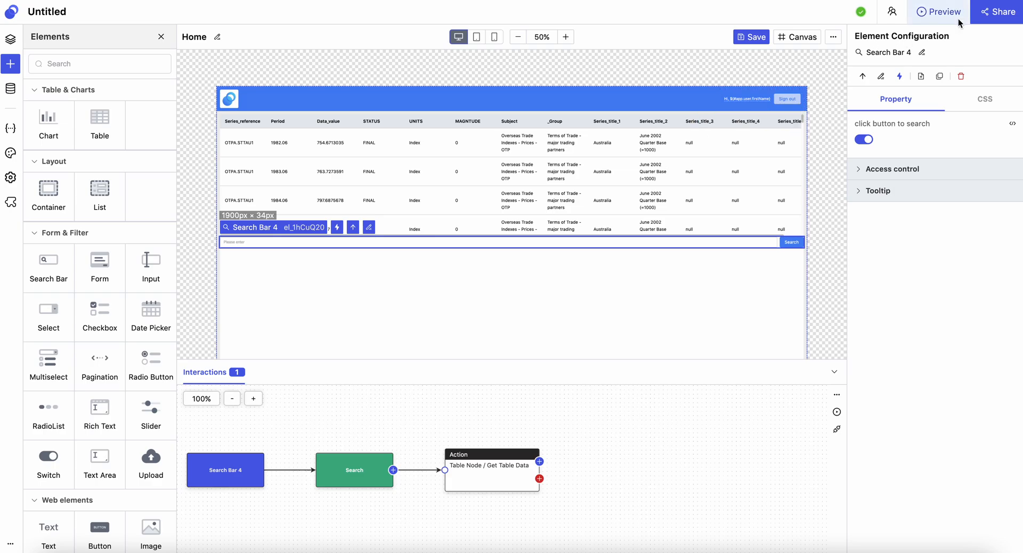
- Preview the app and run searches for USA and China in the search bar
click(938, 12)
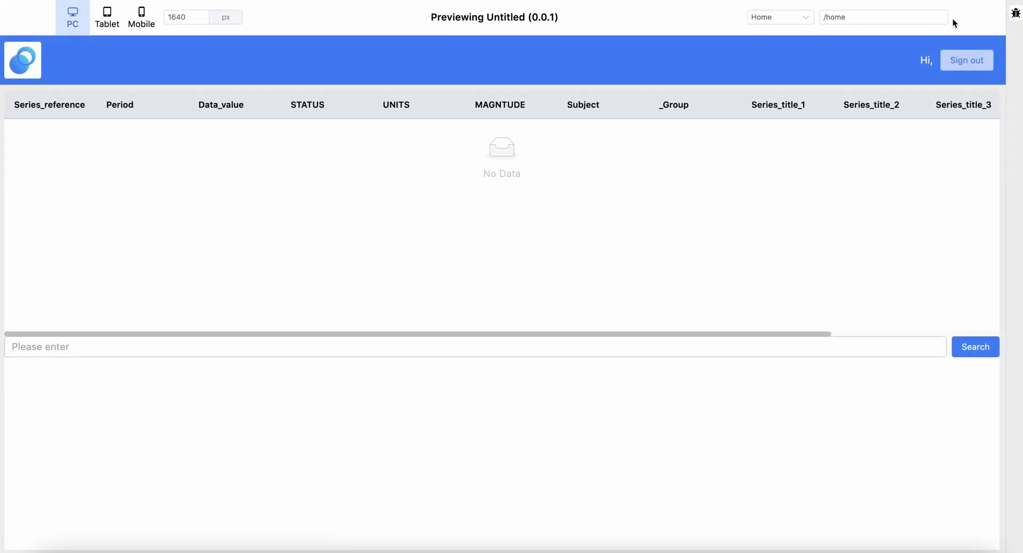
click(975, 346)
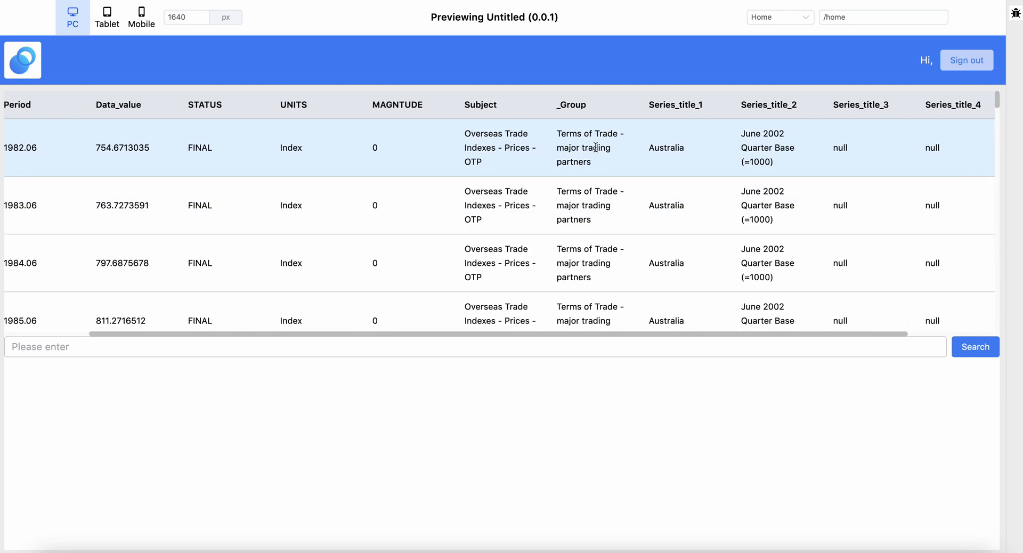
scroll(left, 3)
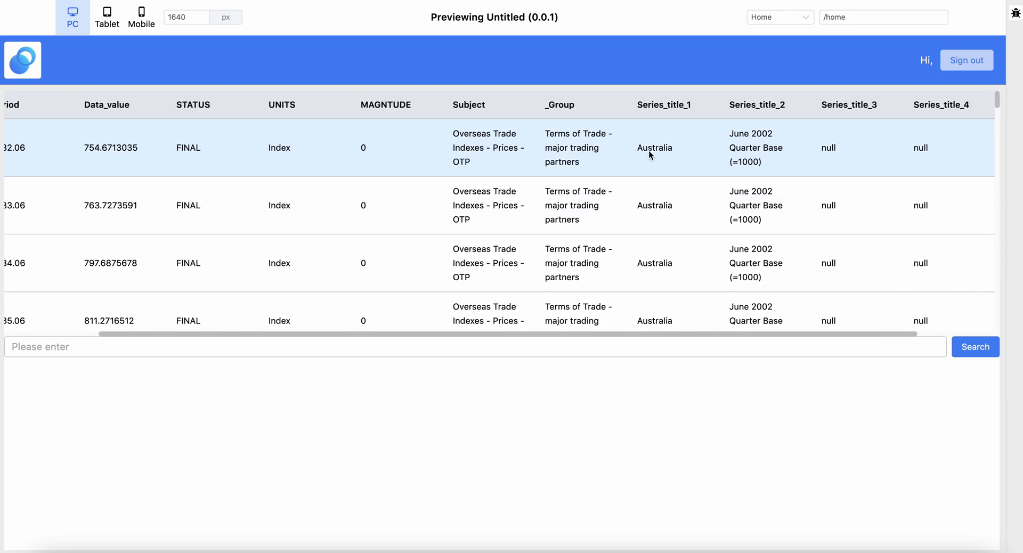
mouse_move(419, 349)
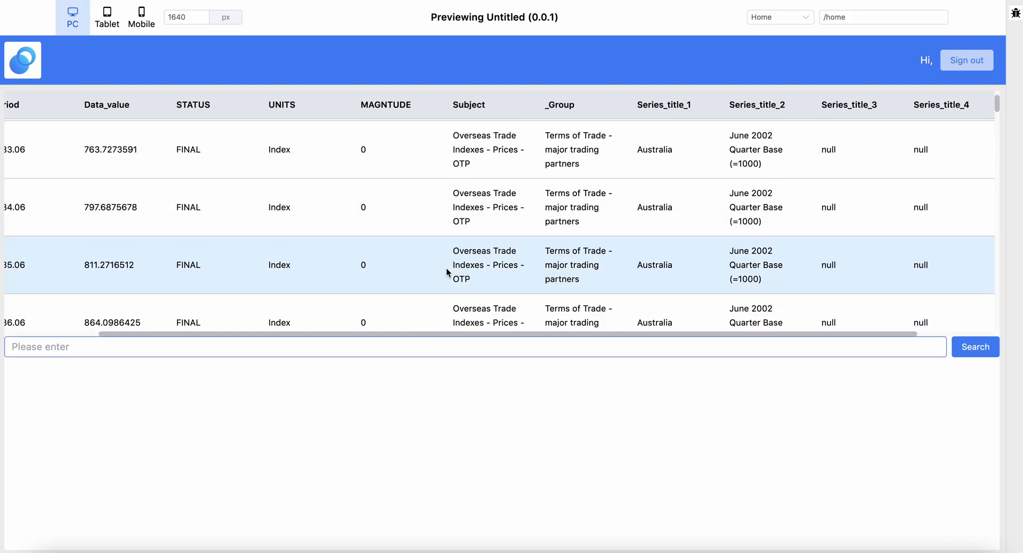
text(USA)
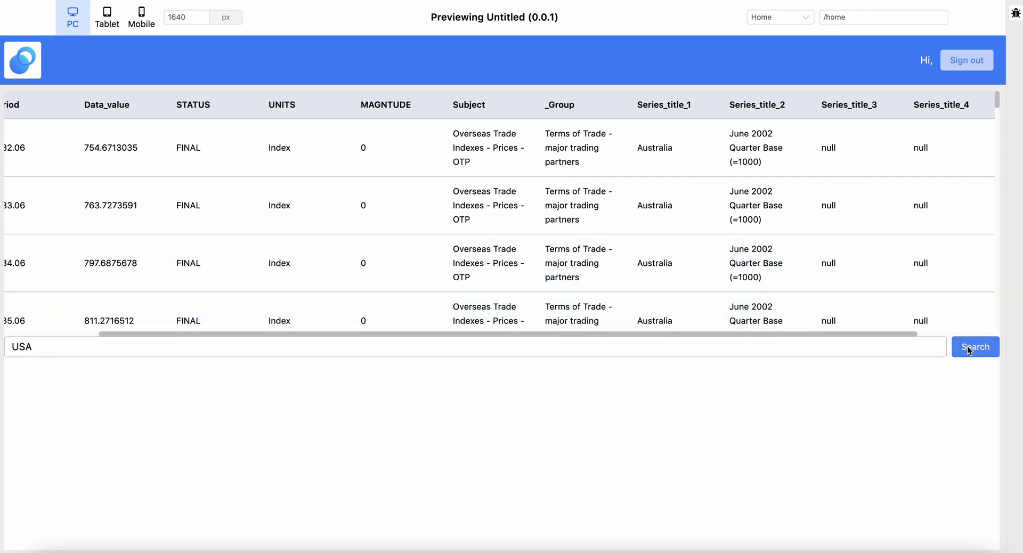
click(975, 347)
text(China)
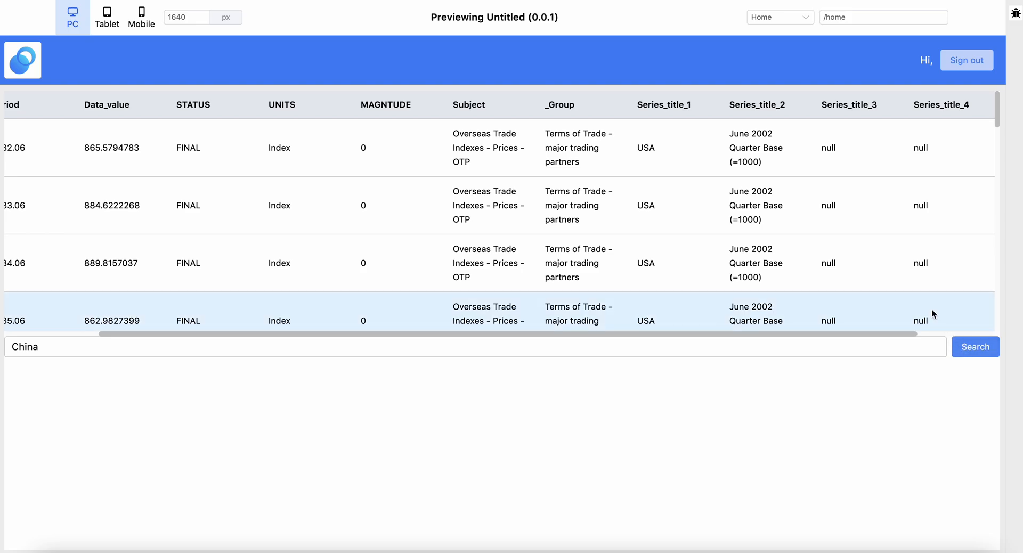
click(975, 347)
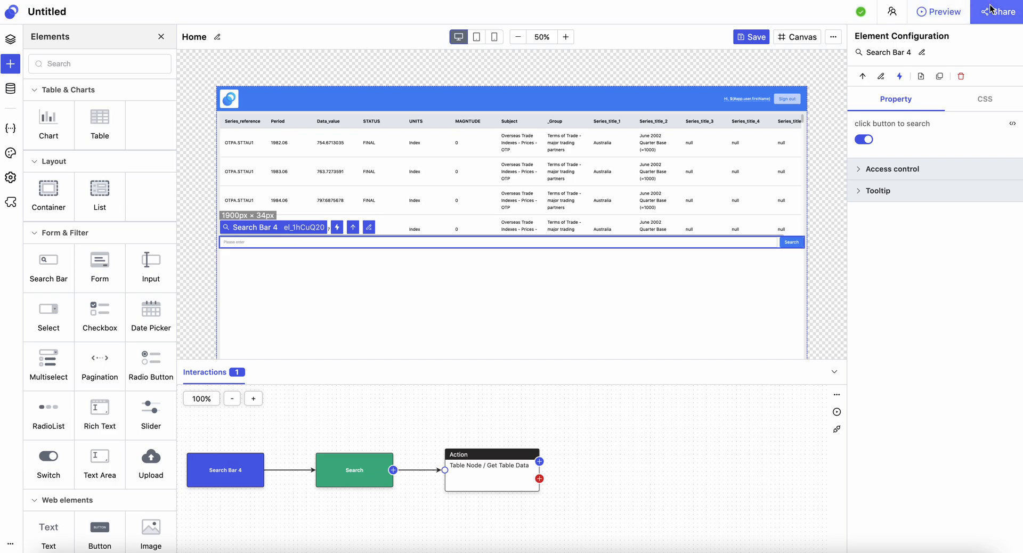
- Bring up the Share options and follow the app's published shareable link
click(998, 10)
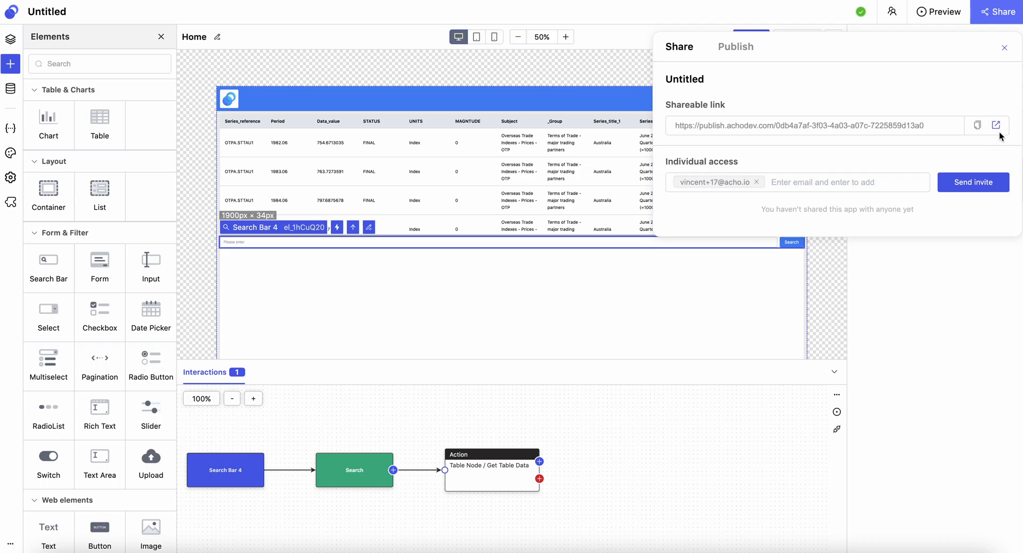
click(996, 126)
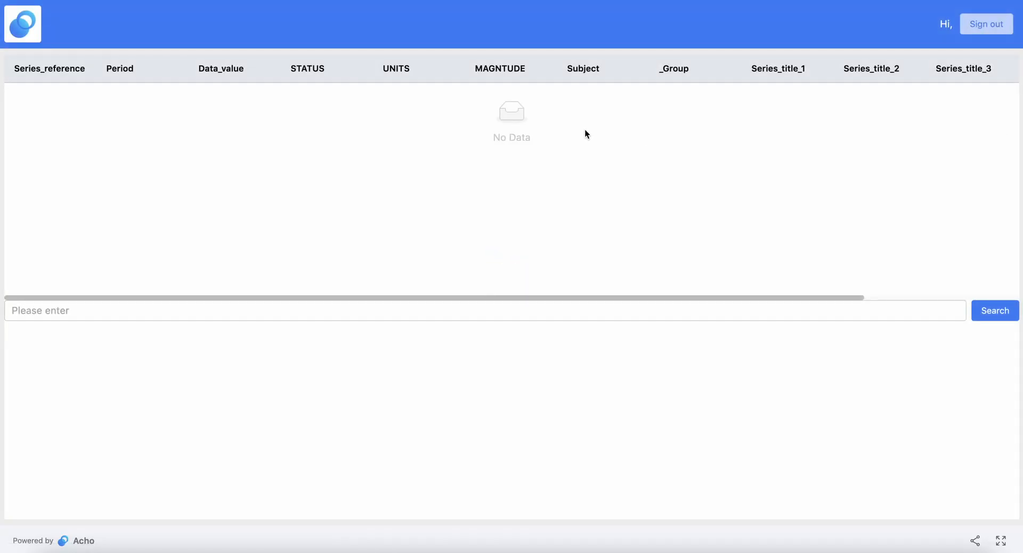
- Enter USA into the published app's search box
click(995, 310)
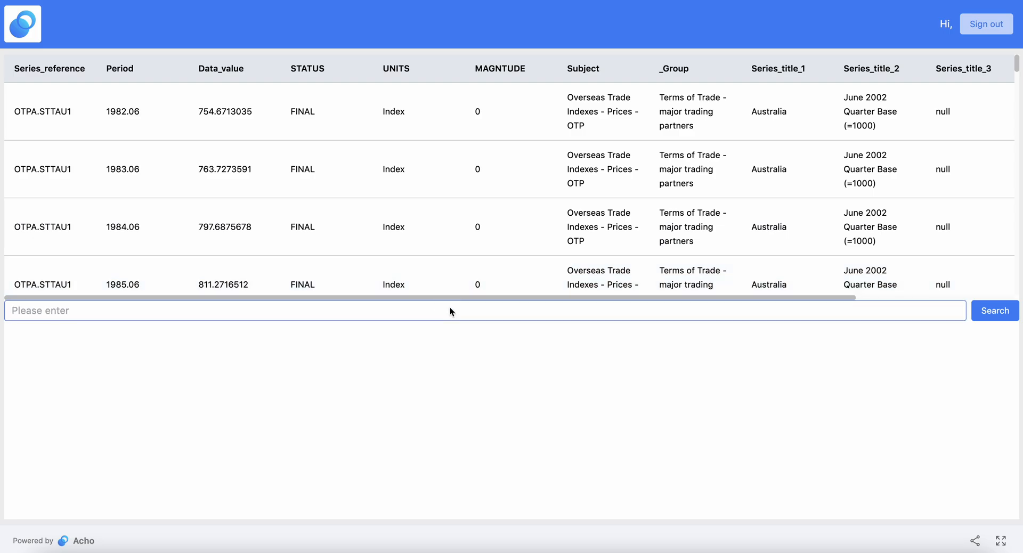
text(US)
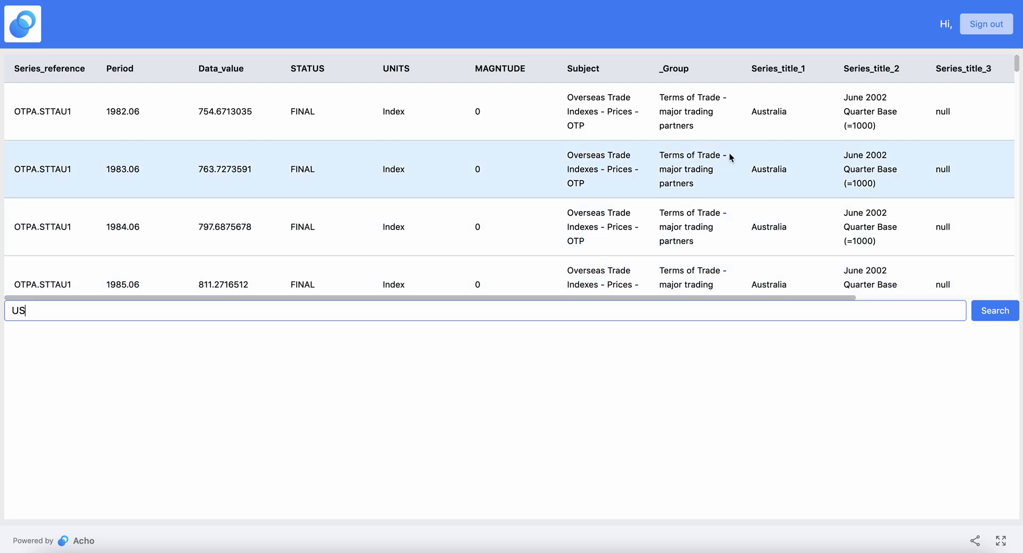
text(A)
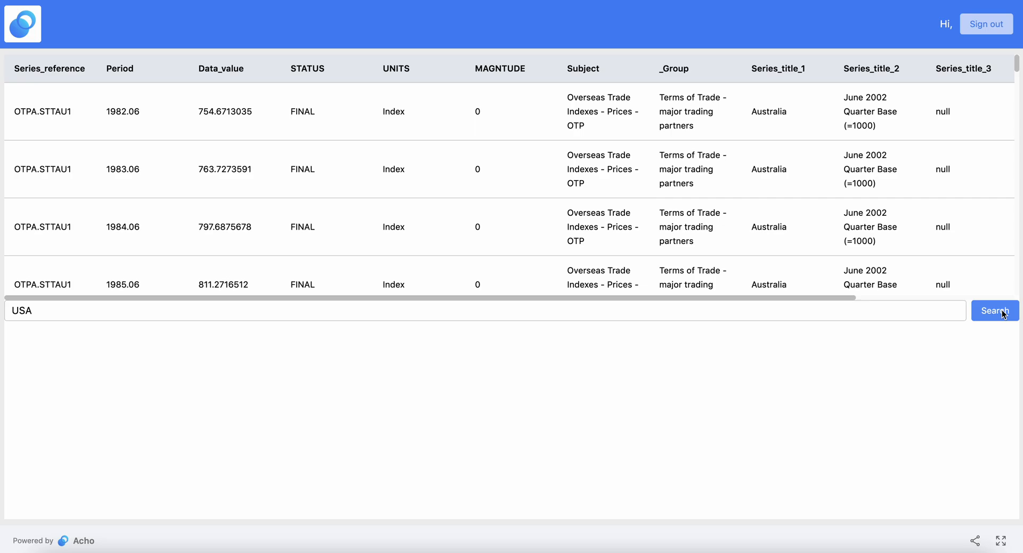